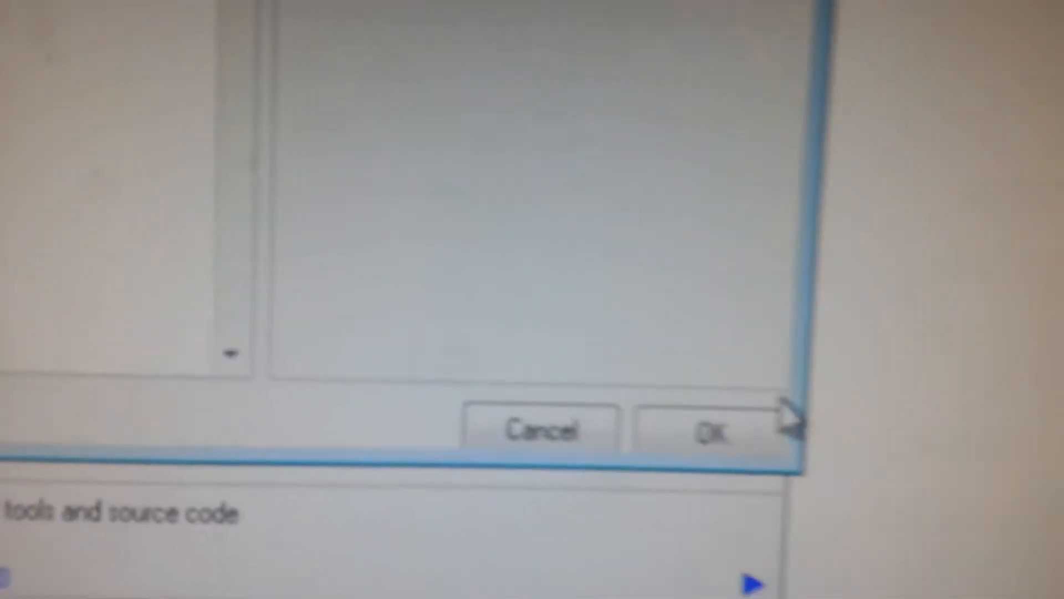
Step: Confirm LPC2148 as the device and set COM 14, 9600 baud, ISP interface, 12 MHz oscillator
{"action": "left_click", "coordinate": [706, 429]}
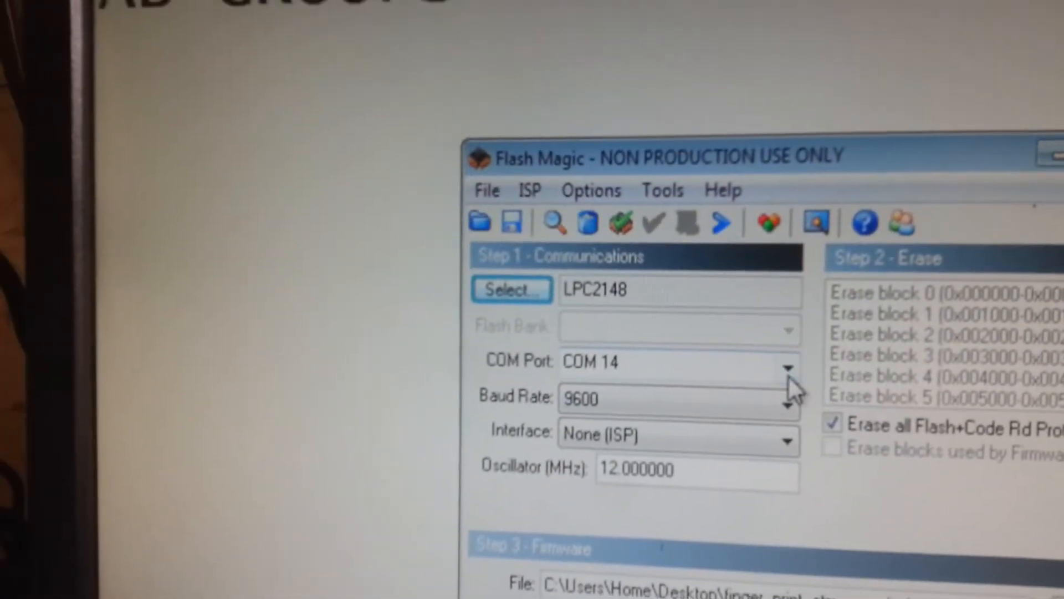
{"action": "left_click", "coordinate": [787, 369]}
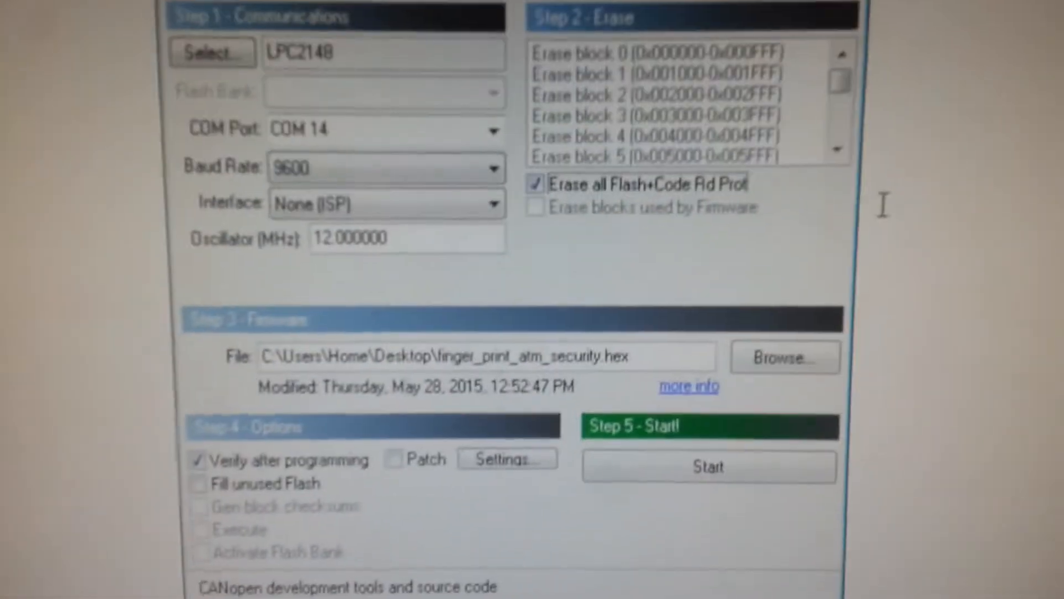
Step: Load finger_print_atm_security.hex from the Desktop as the firmware file
{"action": "left_click", "coordinate": [783, 356]}
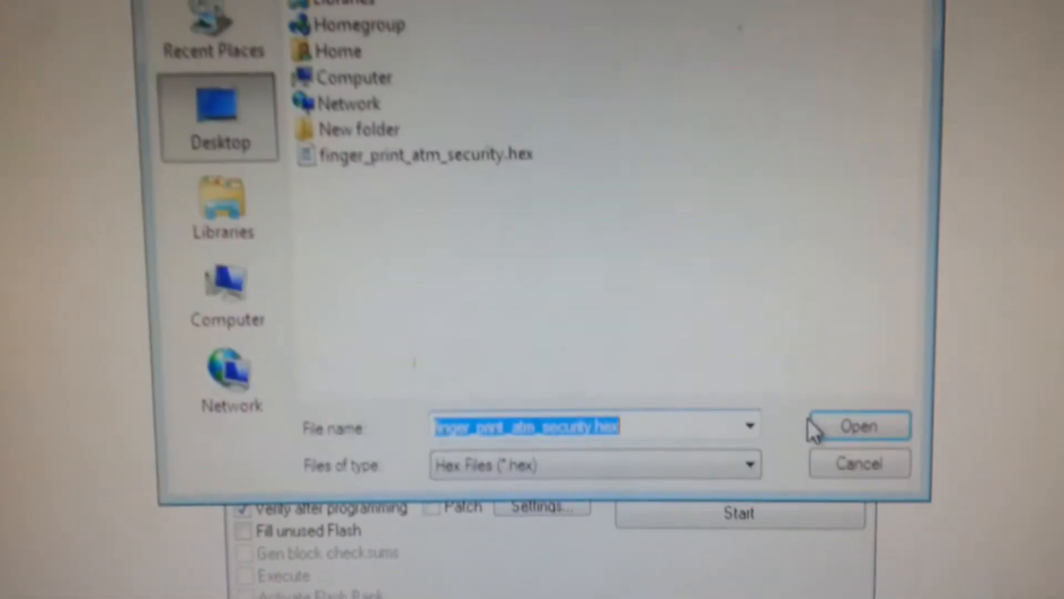
{"action": "left_click", "coordinate": [858, 425]}
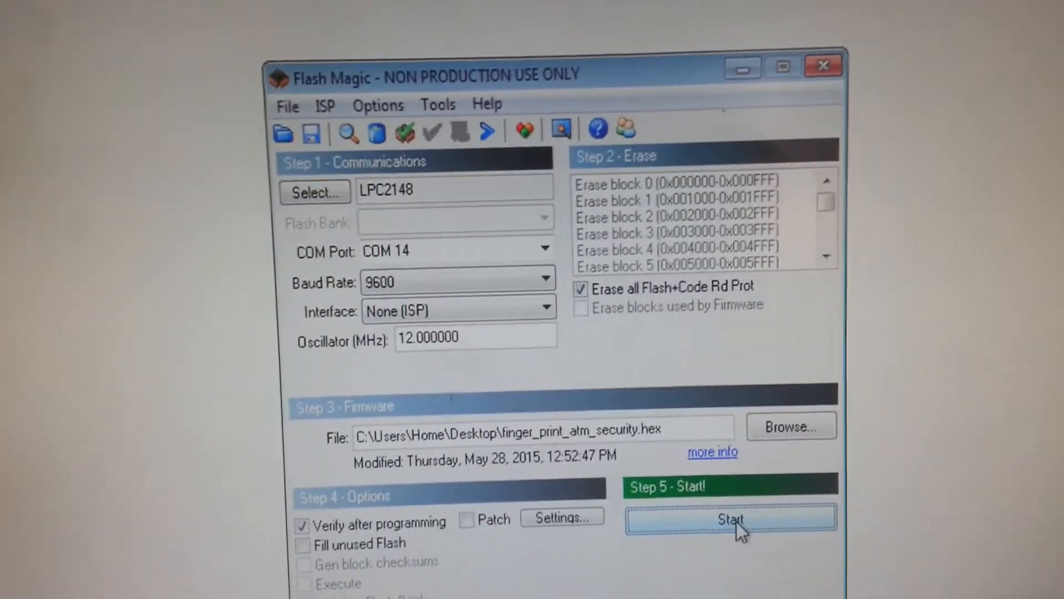
Step: Start programming and dismiss the 'Failed to autobaud' error
{"action": "left_click", "coordinate": [730, 519]}
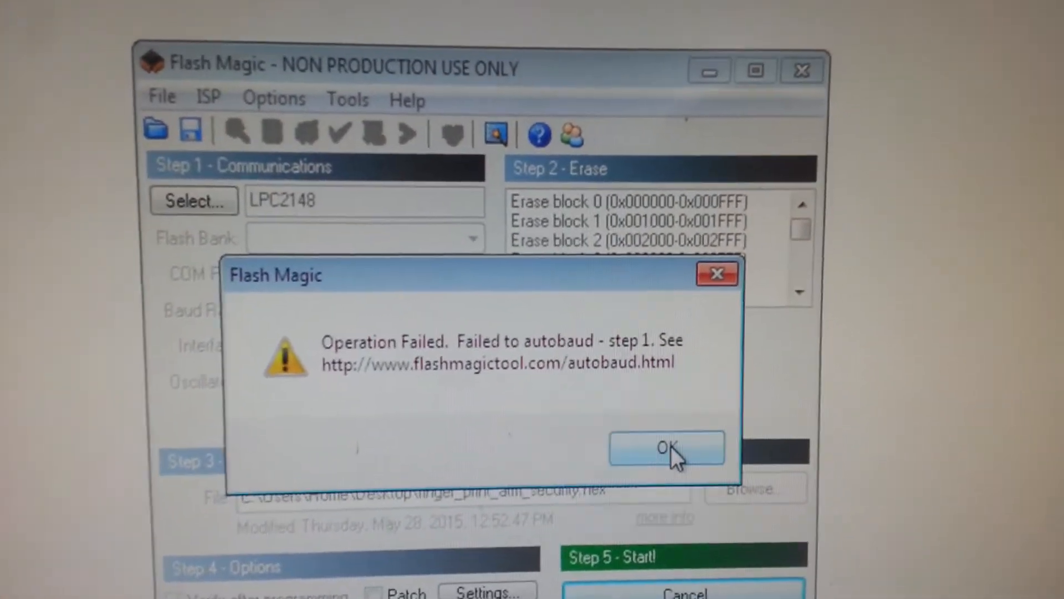
{"action": "left_click", "coordinate": [666, 446]}
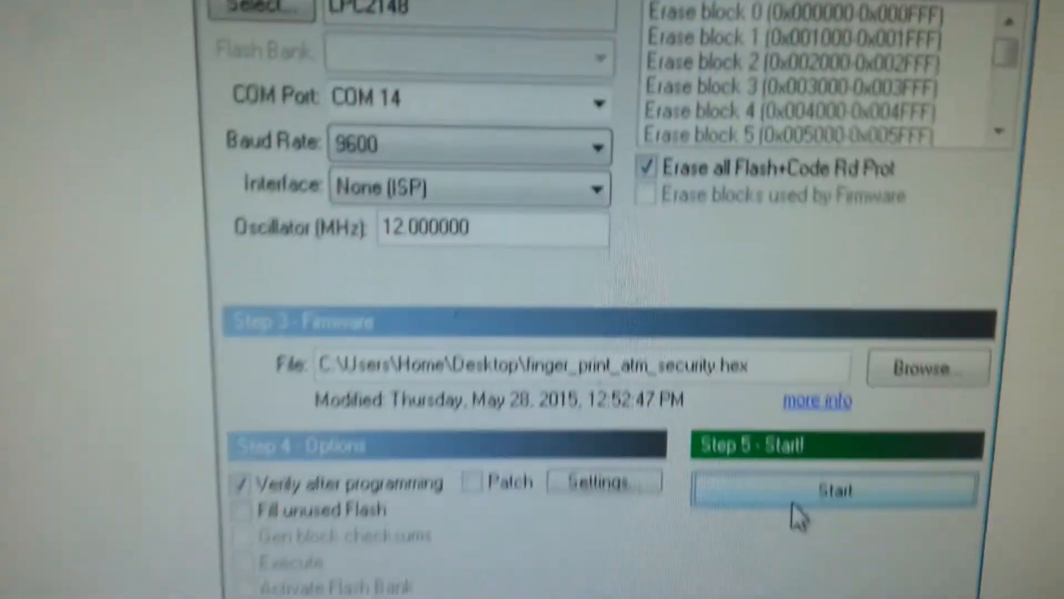
Step: Restart programming of the fingerprint ATM hex file with the board in ISP mode
{"action": "left_click", "coordinate": [832, 490]}
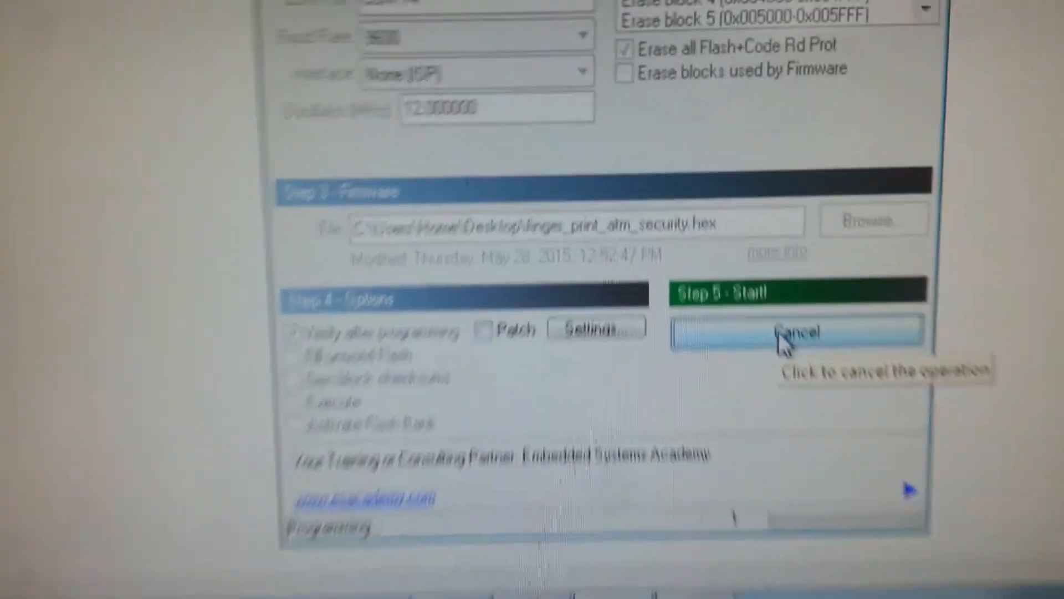